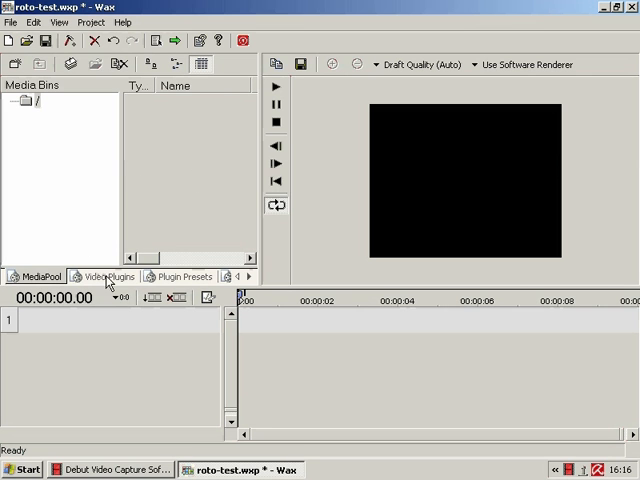
# Show the Video Plugins list and select RotoMate to read its description
pyautogui.click(104, 276)
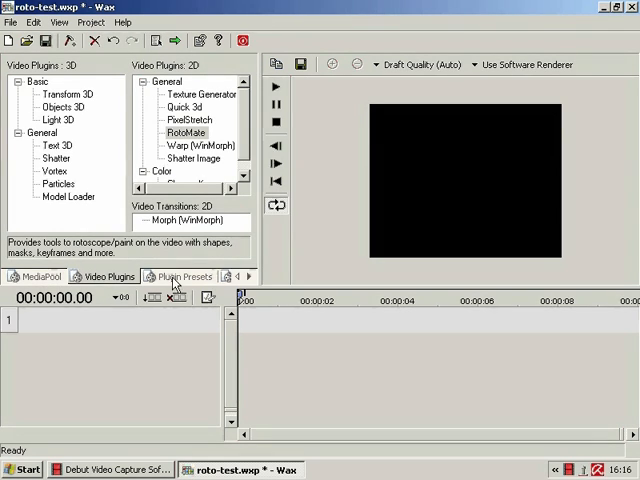
pyautogui.moveTo(218, 230)
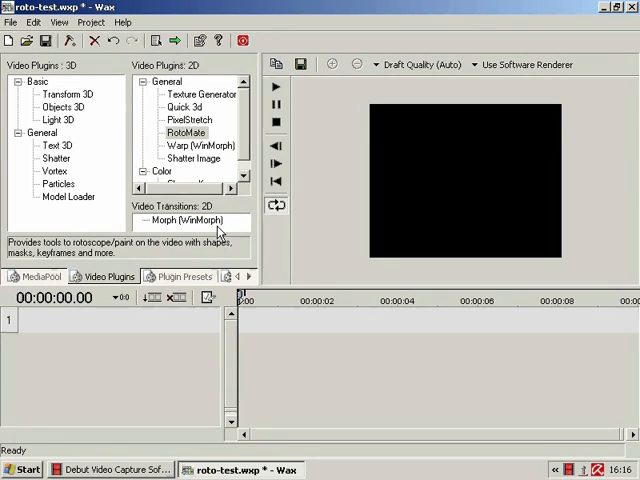
pyautogui.click(184, 132)
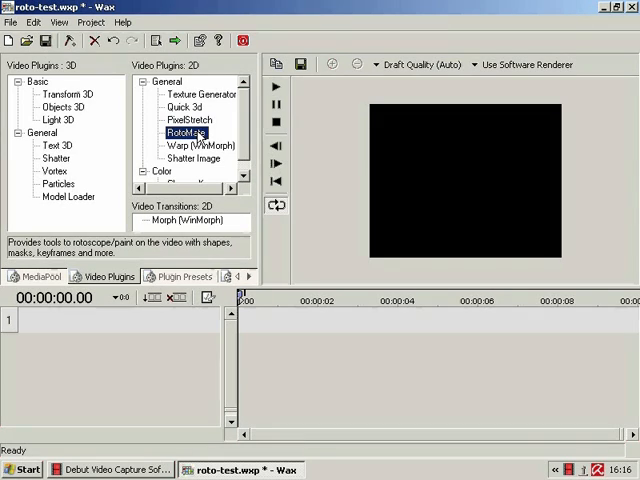
pyautogui.moveTo(160, 268)
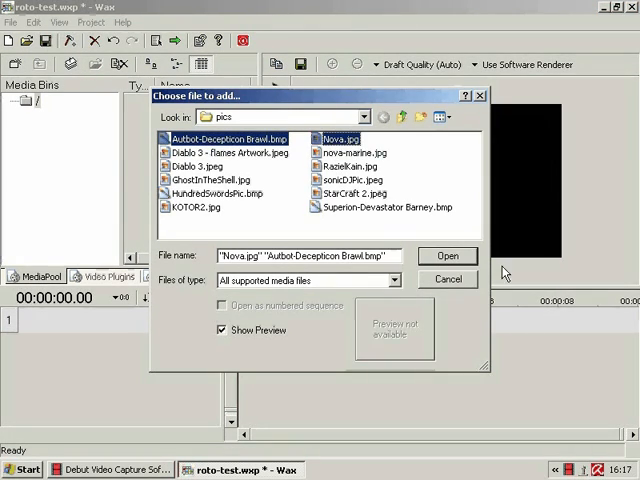
# Add Nova.jpg and Autbot-Decepticon Brawl.bmp to the project, placing the Brawl image on track 1
pyautogui.click(448, 256)
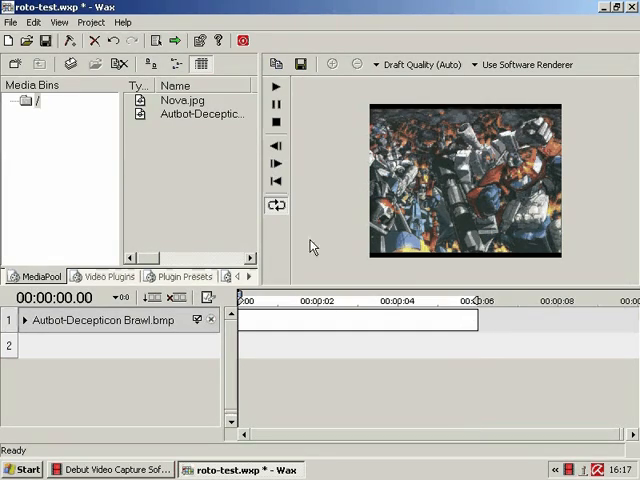
pyautogui.moveTo(356, 100)
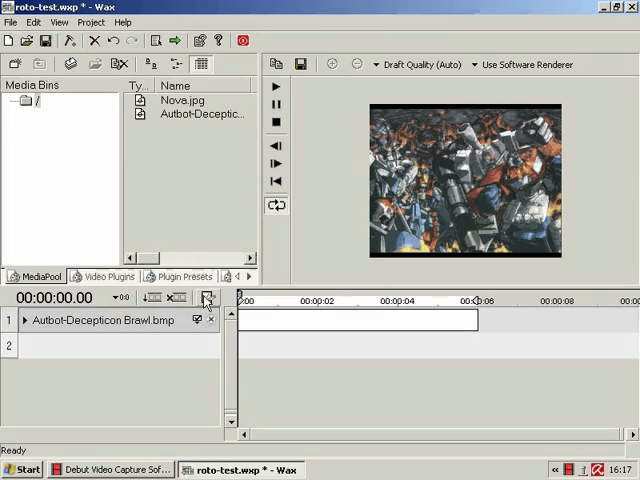
# Apply RotoMate to the Brawl clip and switch its toolbar to the shape-drawing tools
pyautogui.click(104, 276)
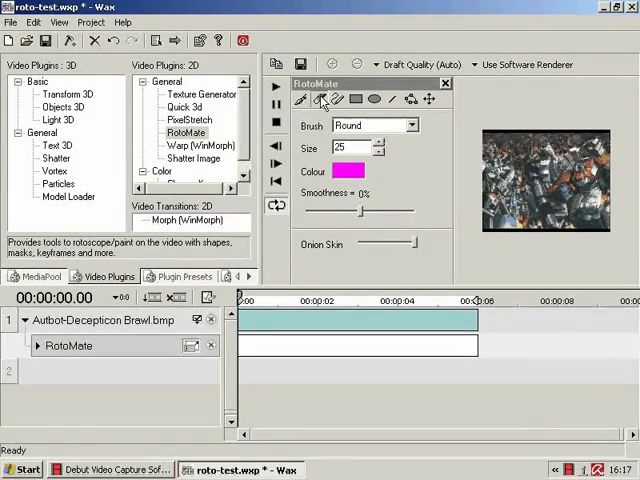
pyautogui.click(356, 100)
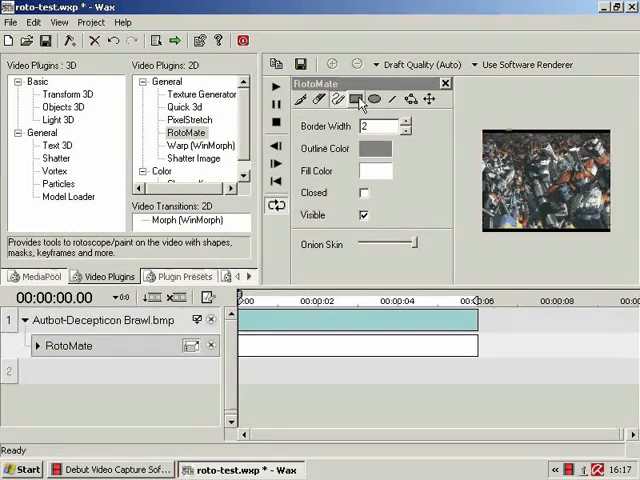
pyautogui.click(376, 100)
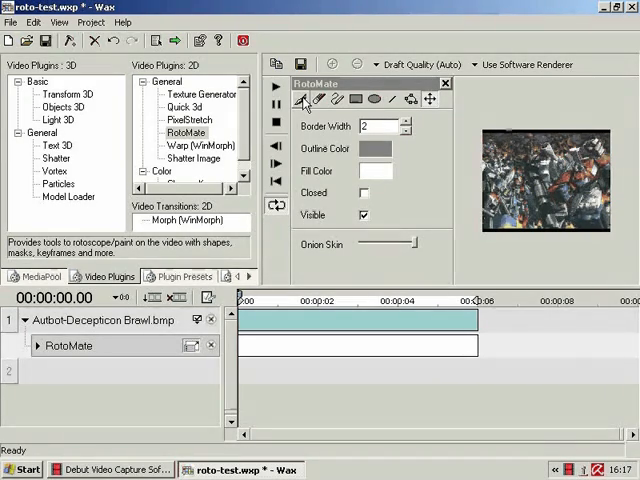
# Paint magenta strokes over the Brawl image using the Round brush
pyautogui.click(322, 100)
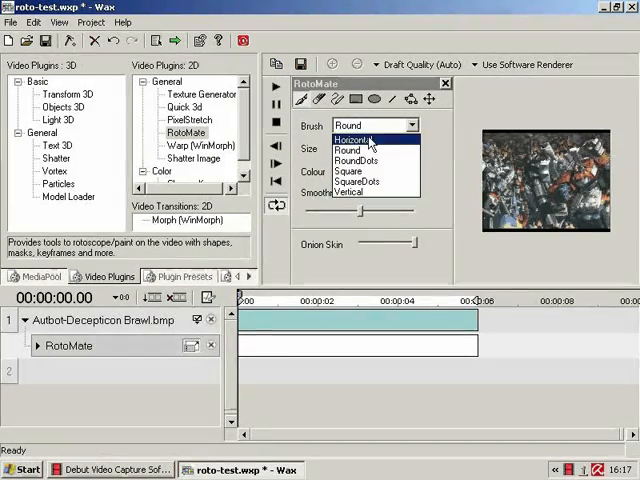
pyautogui.click(356, 140)
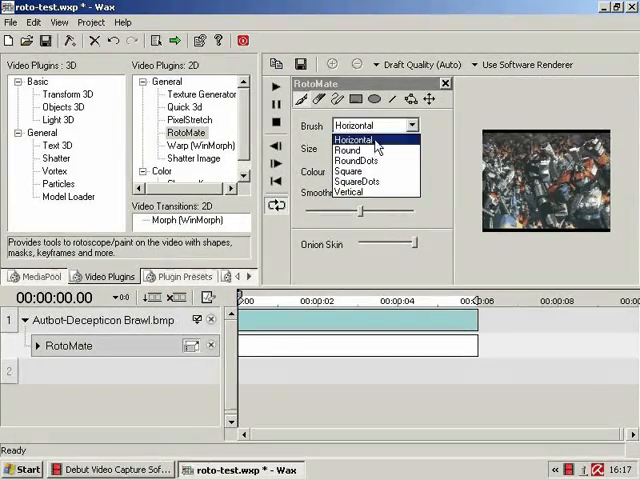
pyautogui.click(348, 148)
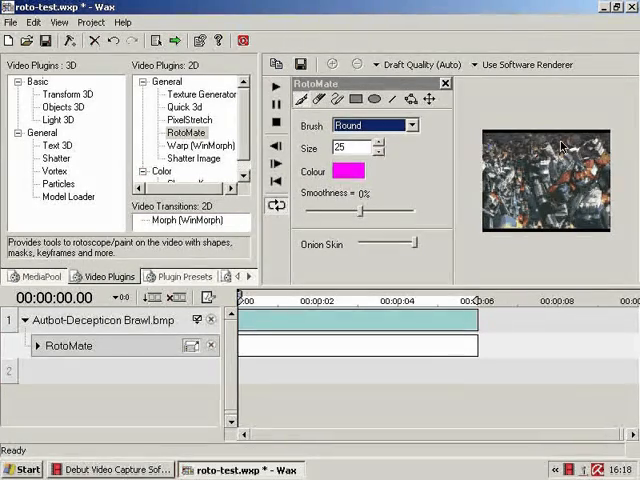
pyautogui.moveTo(500, 150); pyautogui.dragTo(580, 200)
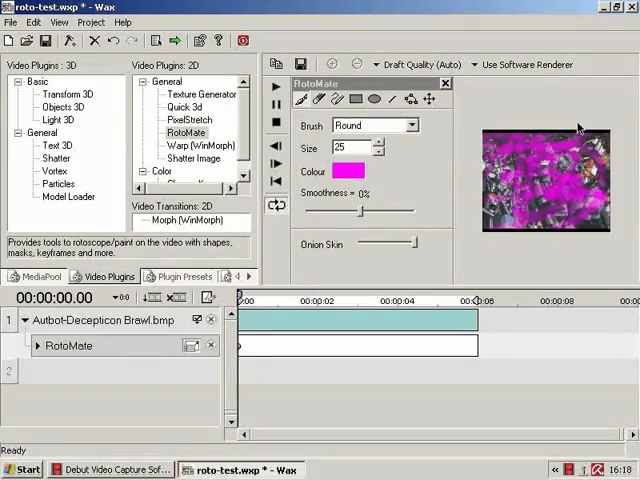
# Change the RotoMate brush colour to teal
pyautogui.click(336, 170)
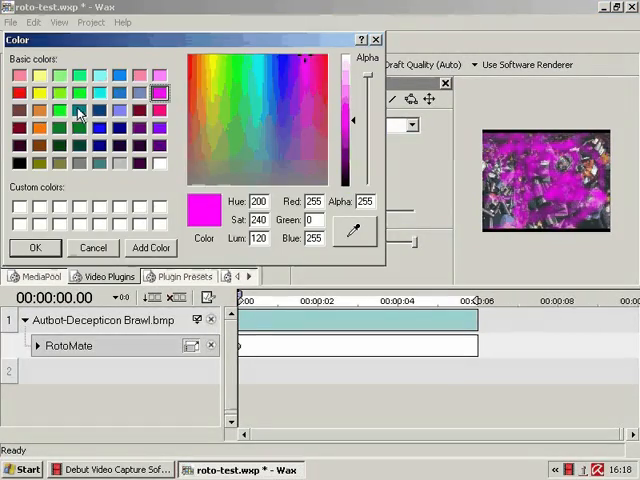
pyautogui.click(78, 108)
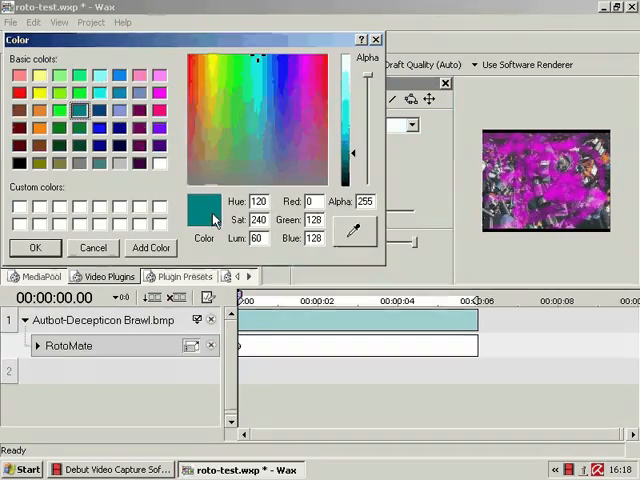
pyautogui.click(34, 246)
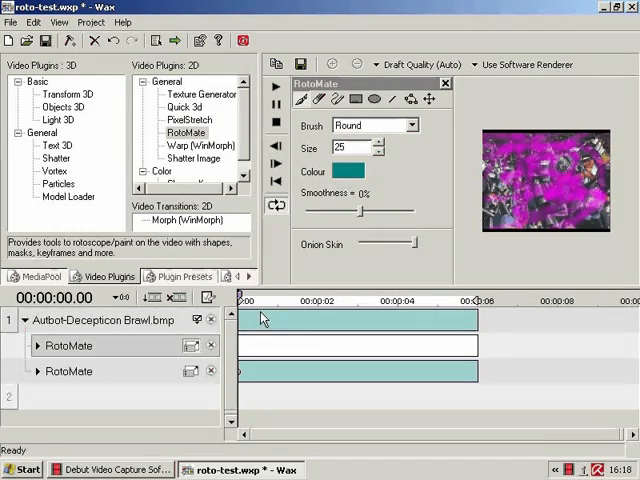
pyautogui.moveTo(436, 194)
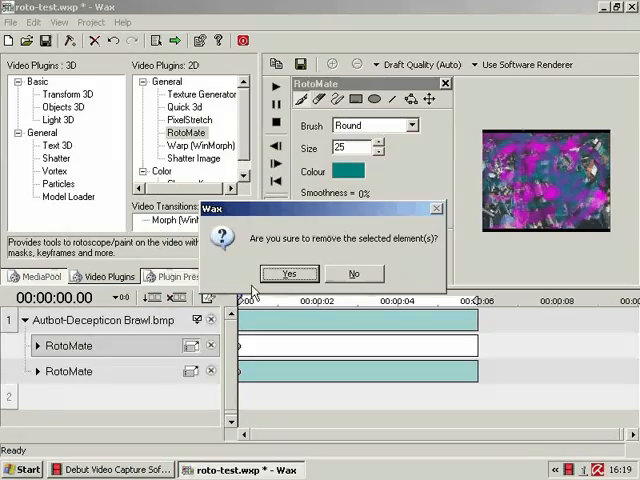
# Confirm removing the extra RotoMate effect and keep magenta on the remaining one
pyautogui.click(288, 272)
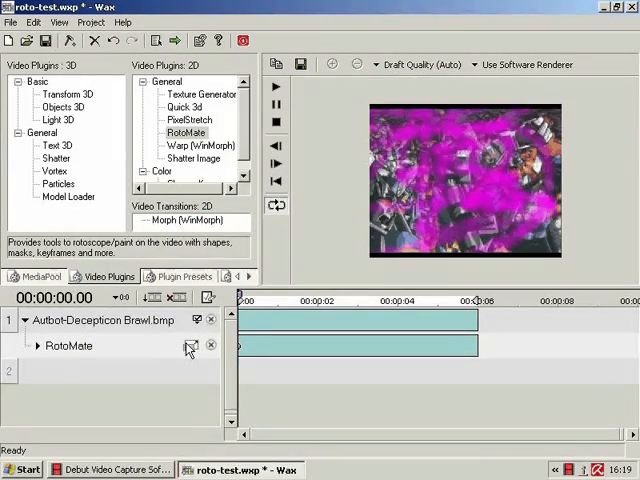
pyautogui.click(188, 346)
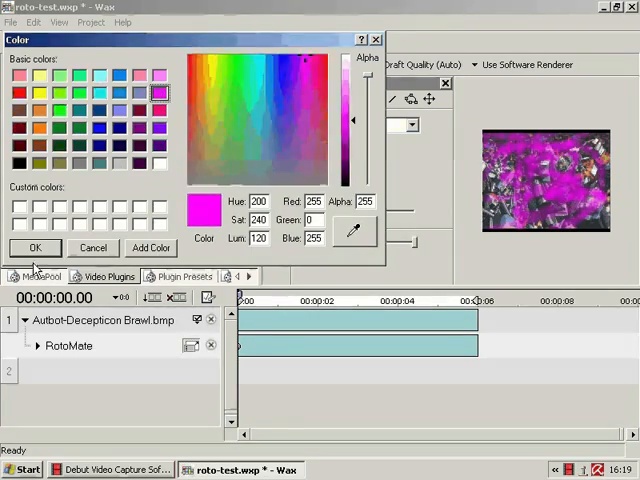
pyautogui.click(34, 246)
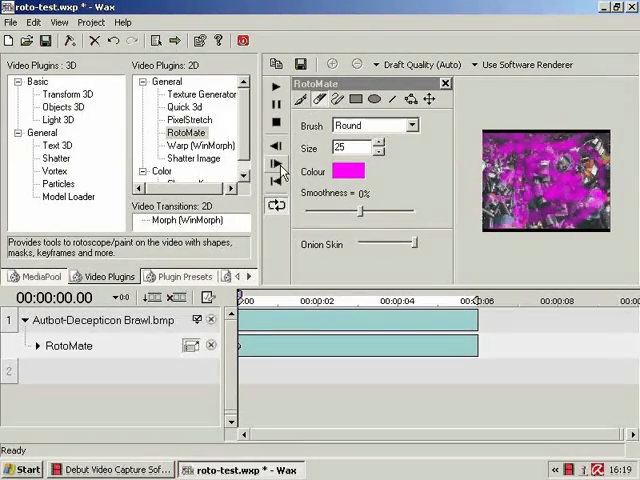
# Step to frame 00:00:00.01 and return to the imported media files
pyautogui.click(276, 164)
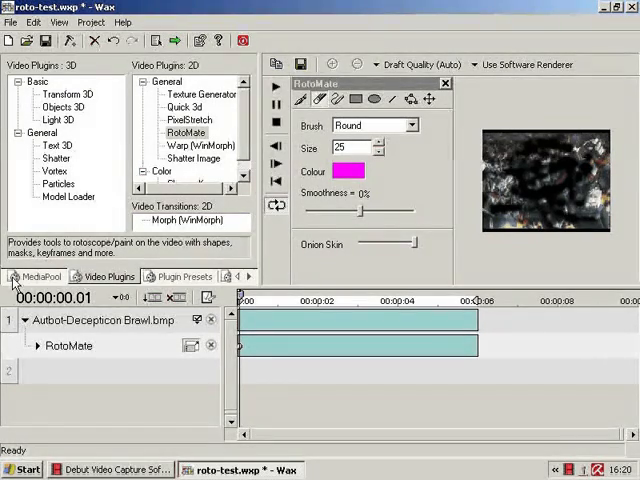
pyautogui.click(40, 276)
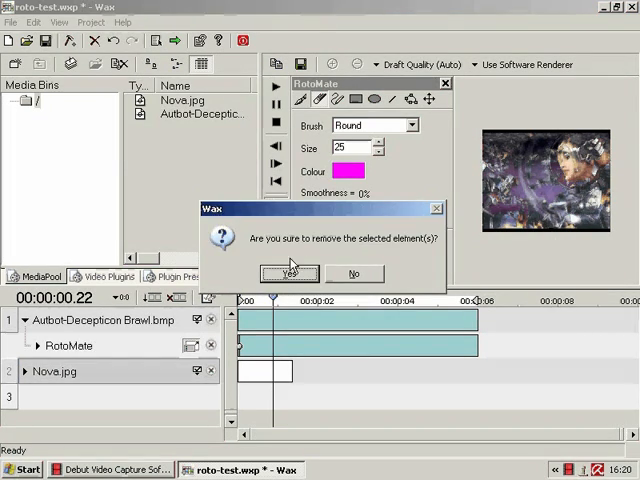
pyautogui.click(290, 272)
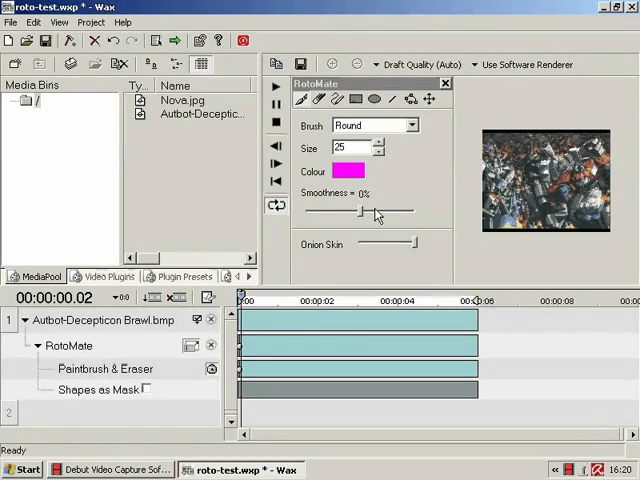
# Set Smoothness to 100% and paint magenta strokes over the Brawl clip
pyautogui.moveTo(510, 140); pyautogui.dragTo(544, 160)
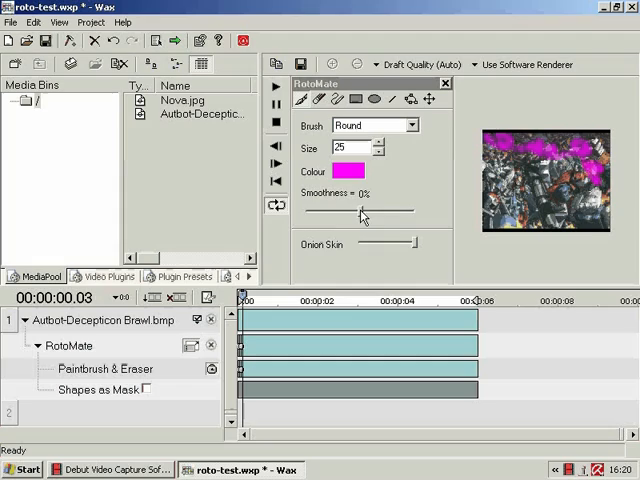
pyautogui.moveTo(360, 212); pyautogui.dragTo(310, 212)
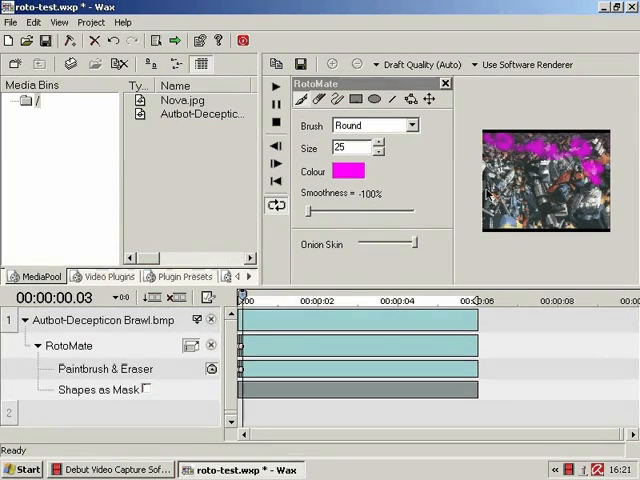
pyautogui.moveTo(520, 150); pyautogui.dragTo(556, 220)
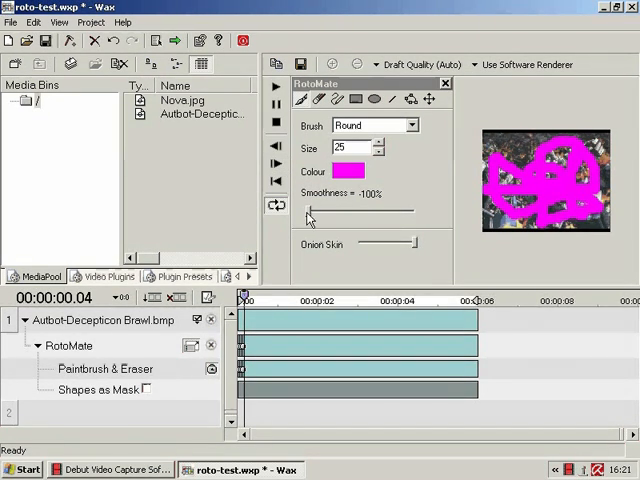
pyautogui.moveTo(316, 212); pyautogui.dragTo(410, 212)
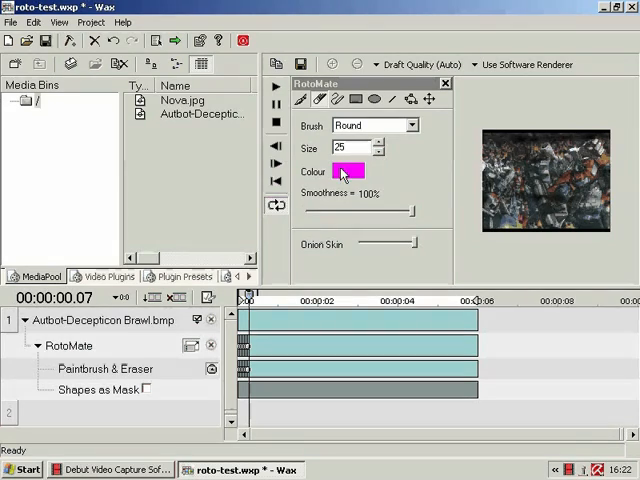
pyautogui.moveTo(368, 212)
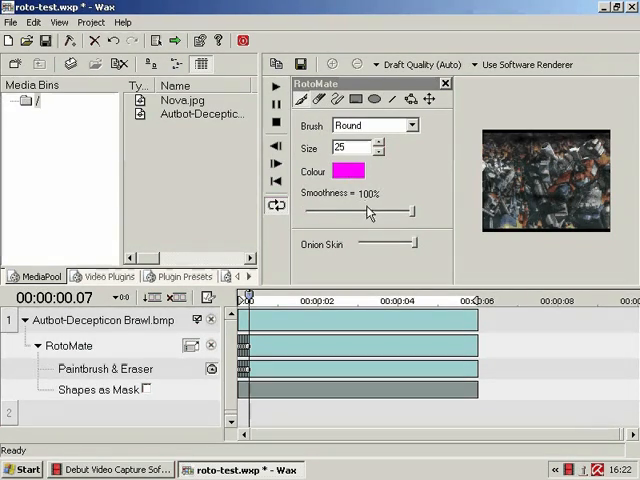
# Lower Smoothness back to 0% and raise the Onion Skin amount
pyautogui.moveTo(400, 212); pyautogui.dragTo(356, 212)
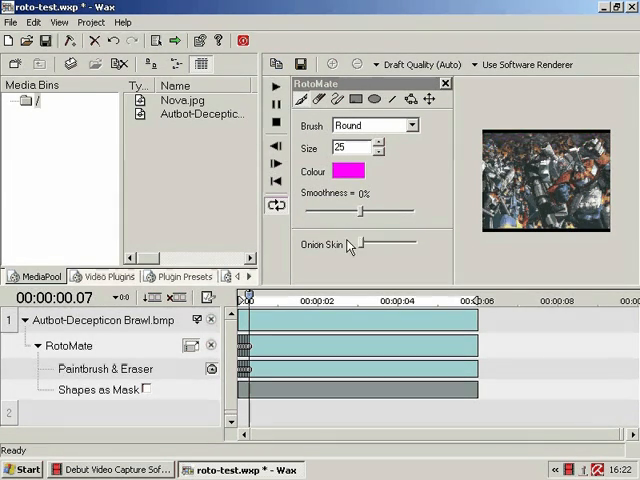
pyautogui.moveTo(356, 244); pyautogui.dragTo(384, 244)
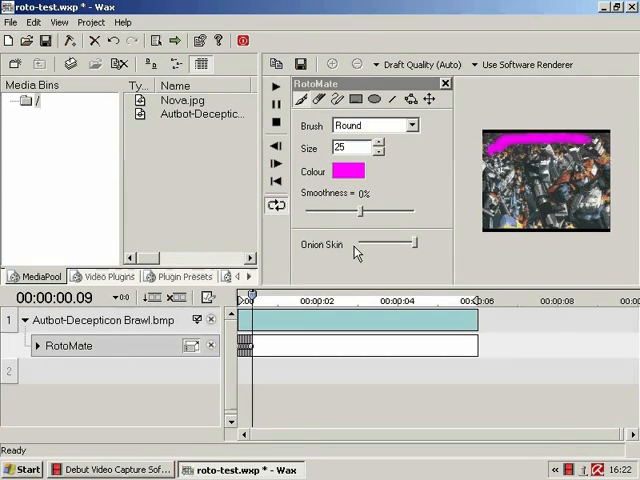
# Delete the painted element from RotoMate and confirm its removal
pyautogui.click(212, 344)
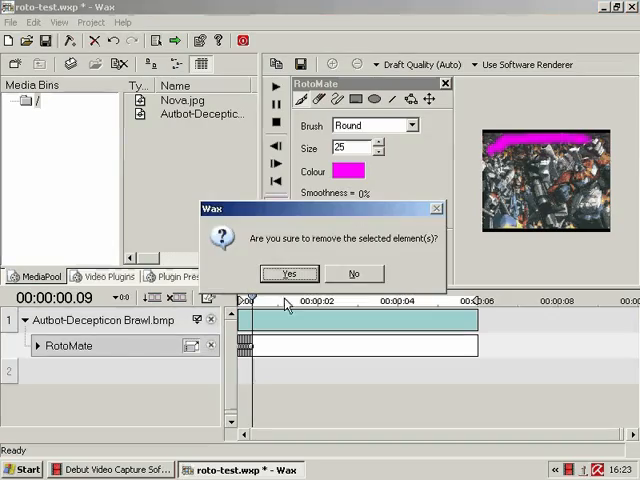
pyautogui.click(288, 272)
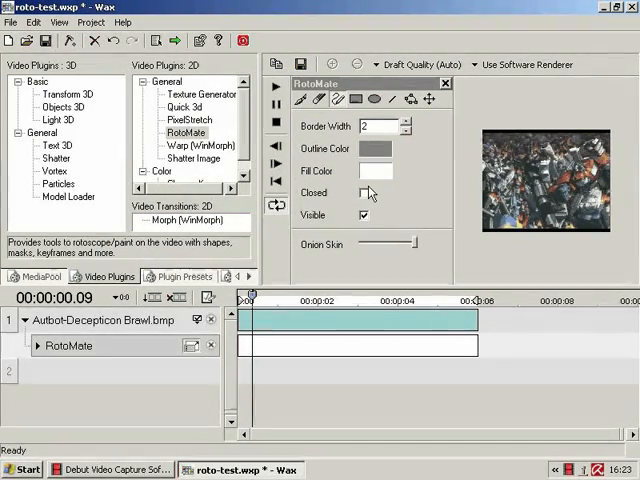
# Choose a teal outline colour and a magenta fill colour for new RotoMate shapes
pyautogui.click(406, 122)
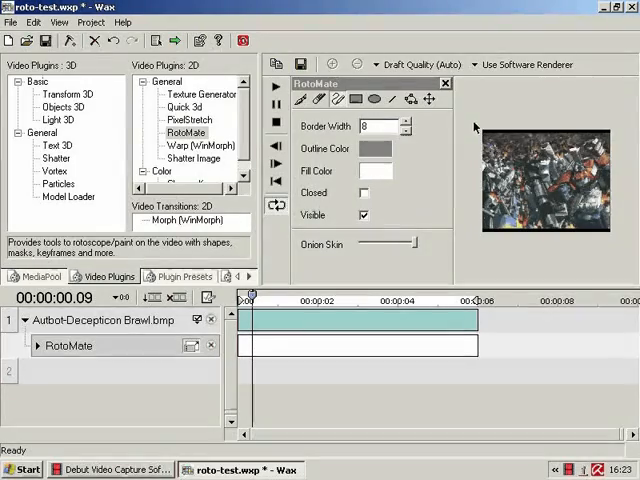
pyautogui.click(376, 148)
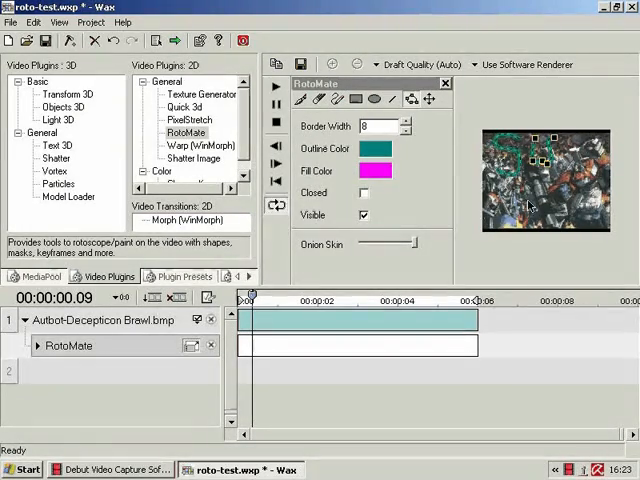
pyautogui.click(32, 346)
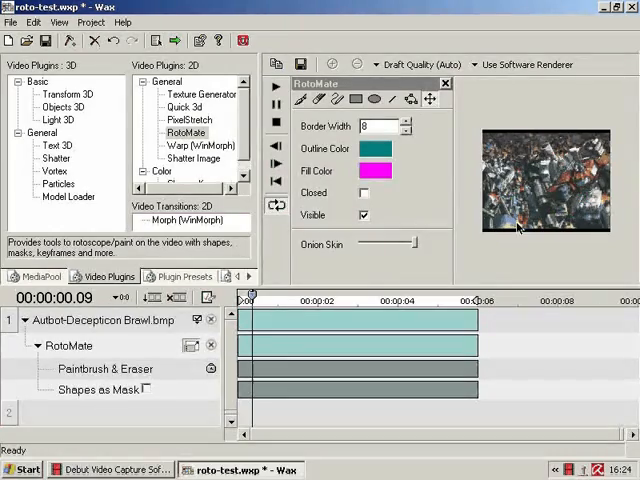
pyautogui.click(358, 100)
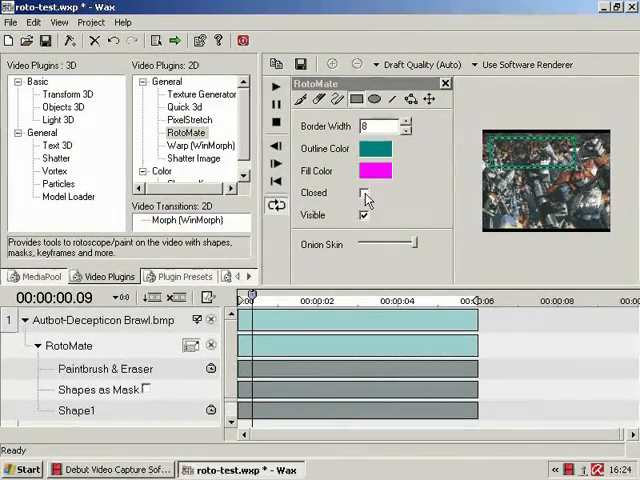
# Draw a filled magenta rectangle and an oval over the clip in the preview
pyautogui.click(364, 192)
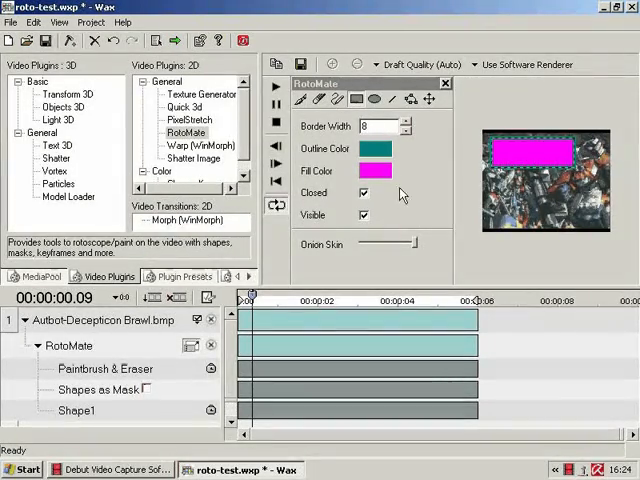
pyautogui.click(364, 192)
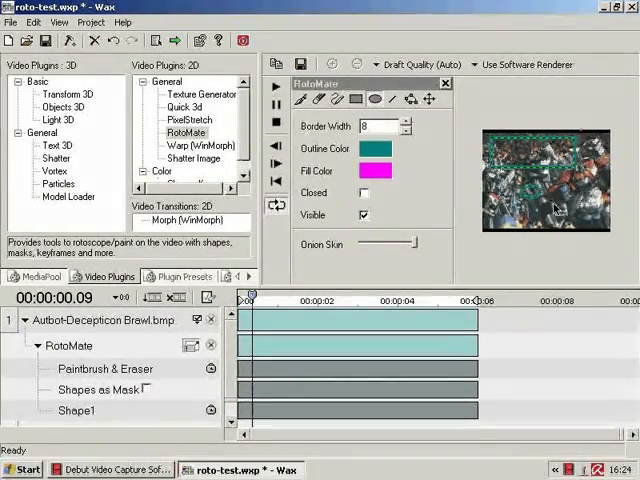
pyautogui.click(364, 192)
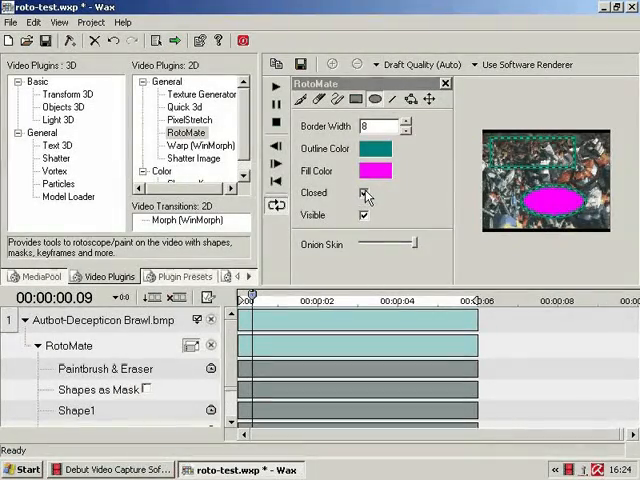
pyautogui.click(364, 192)
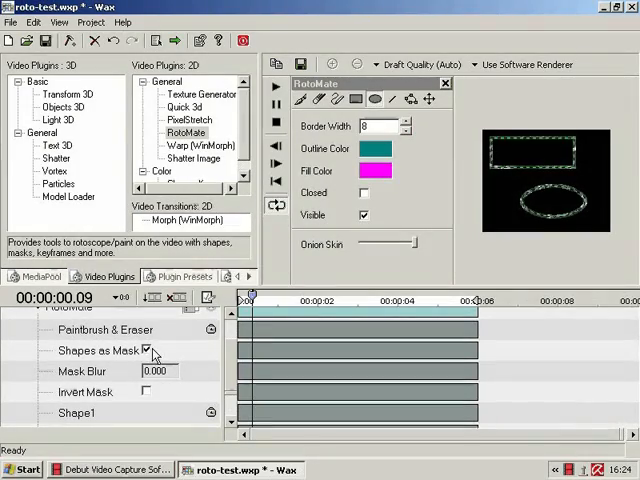
# Switch masking off, draw another rectangle and oval, then re-enable Shapes as Mask so the clip shows through them
pyautogui.click(146, 350)
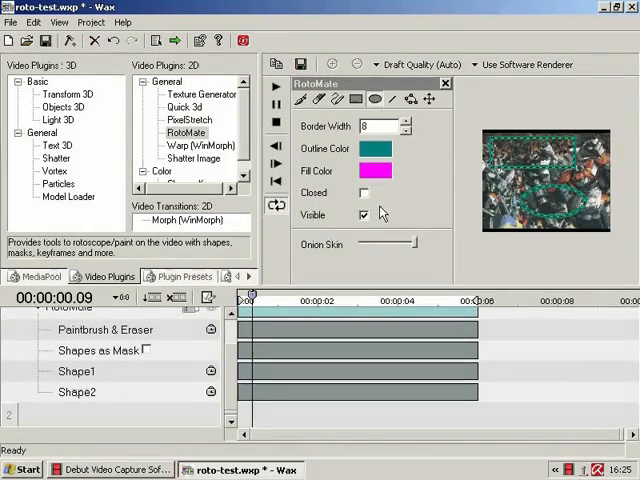
pyautogui.click(364, 192)
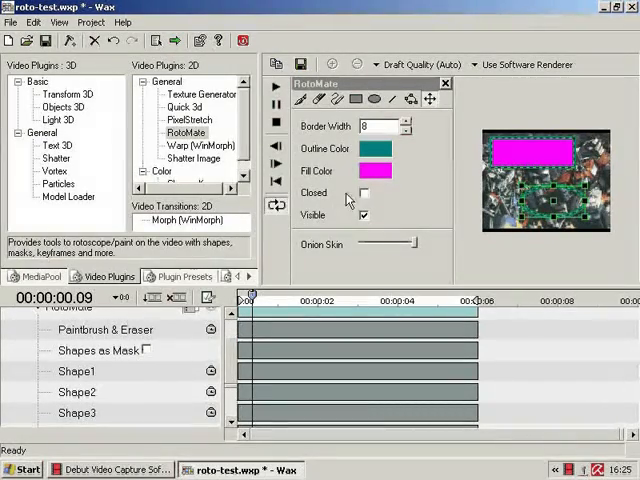
pyautogui.click(364, 192)
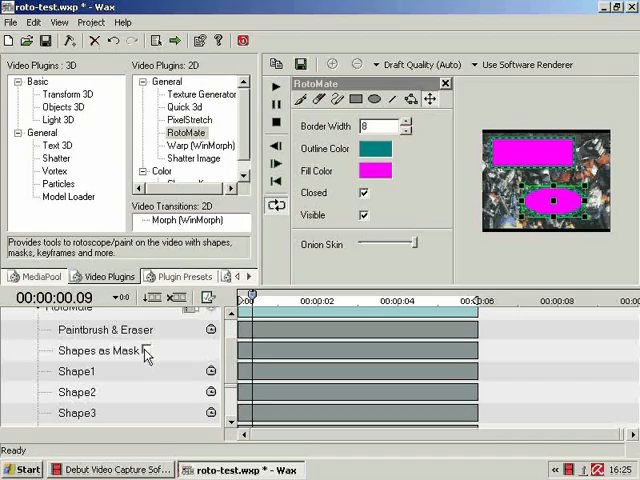
pyautogui.click(146, 350)
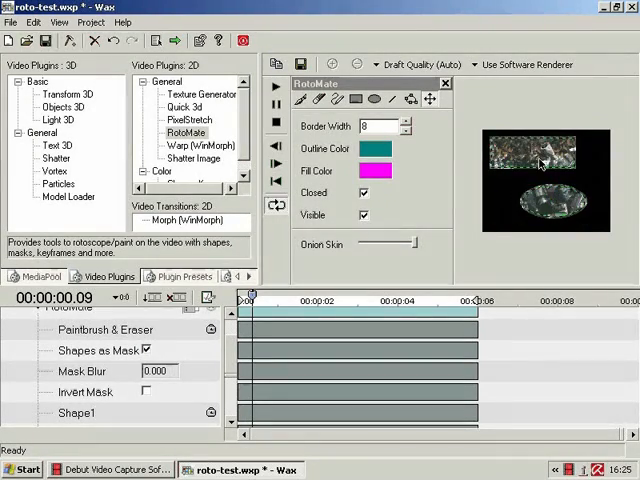
pyautogui.click(546, 204)
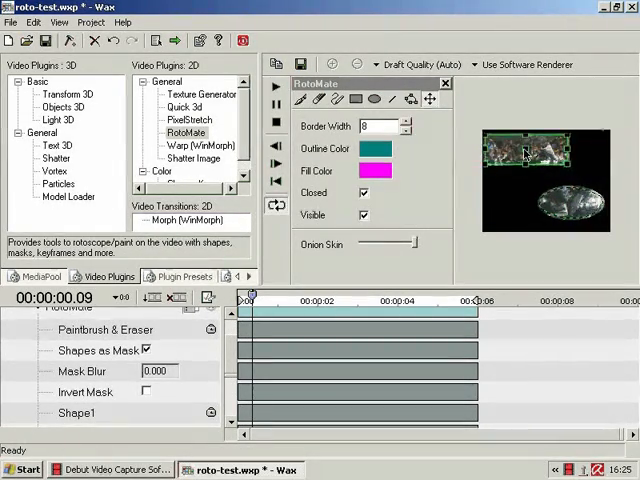
# Move to a later frame and set the Shape1 keyframe interpolation to Linear
pyautogui.scroll(-3)
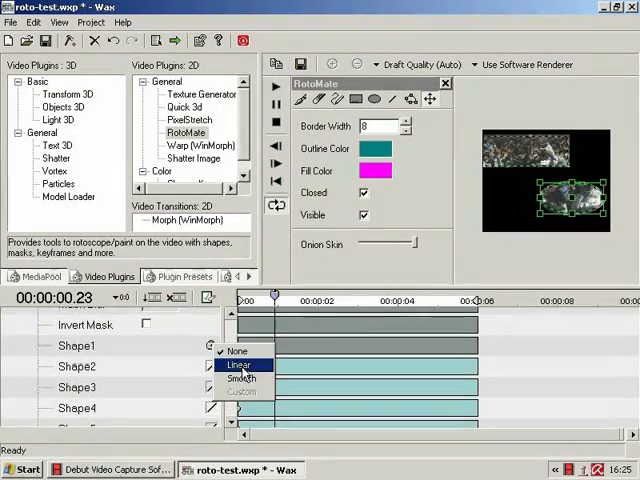
pyautogui.click(240, 364)
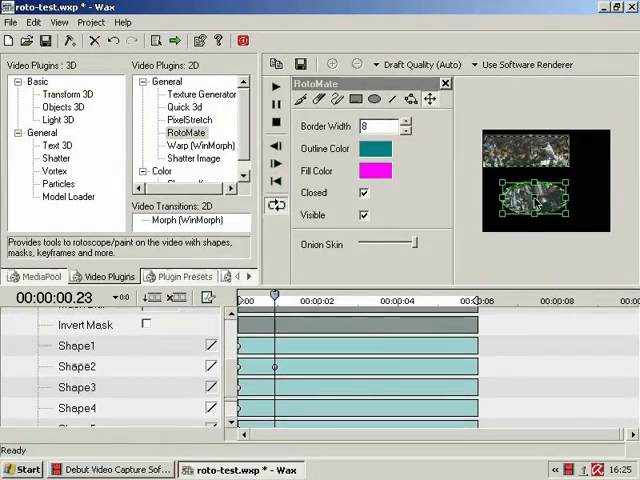